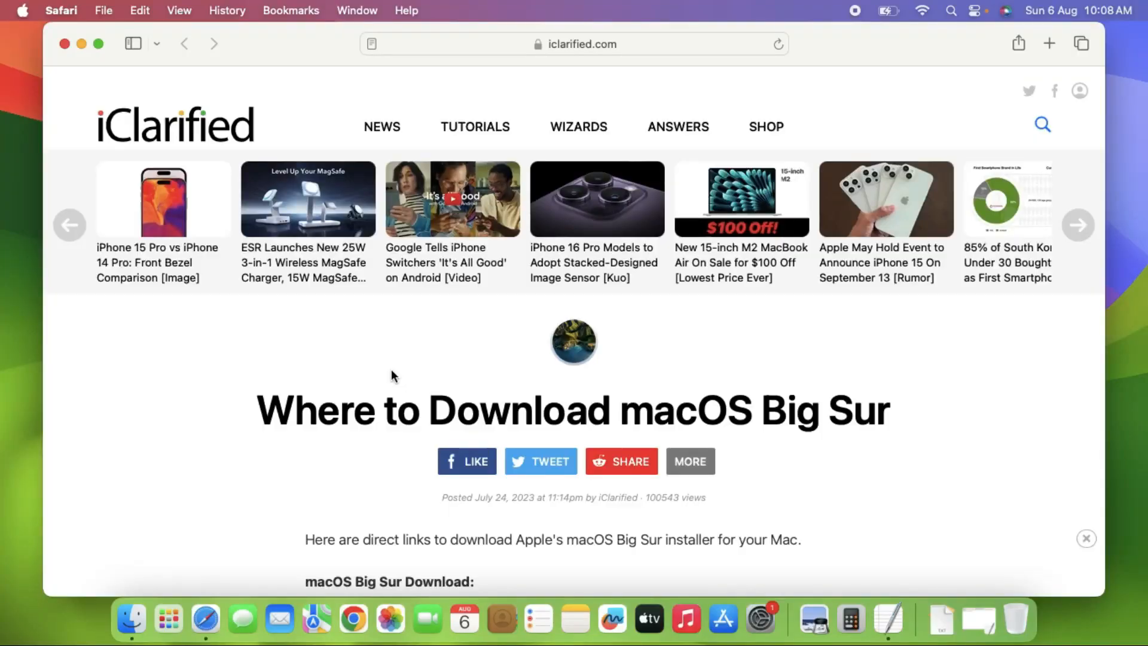
# Step: Locate the macOS Big Sur 11.7.9 download in iClarified's version list, then close the page
pyautogui.scroll(-3)
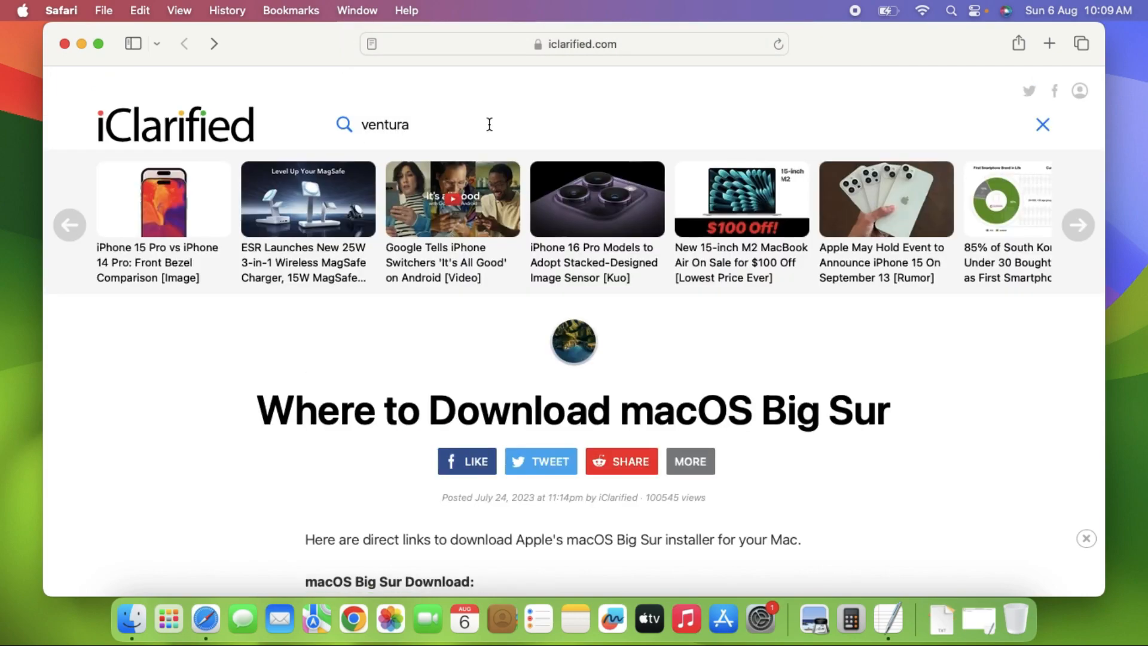
pyautogui.scroll(-3)
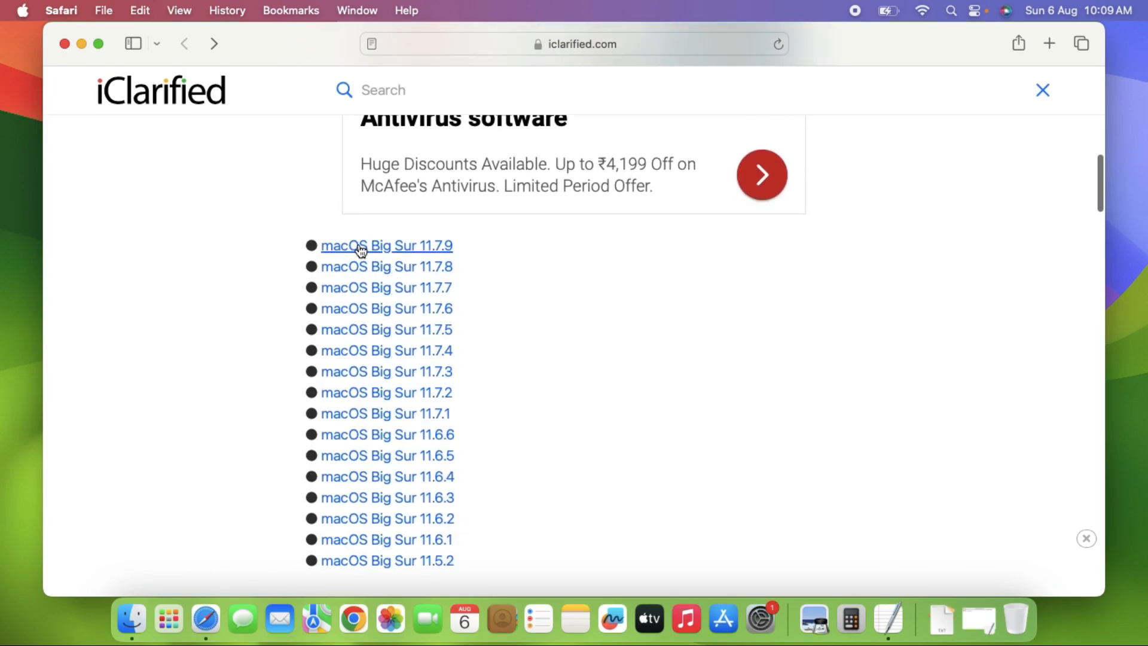
pyautogui.moveTo(423, 255)
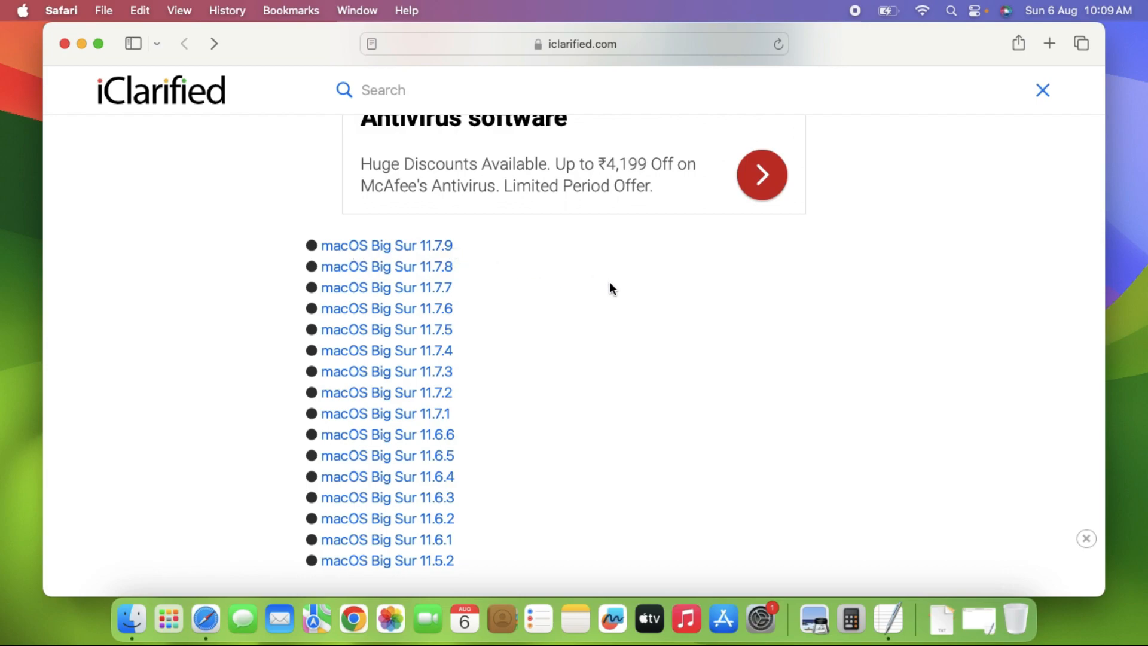
pyautogui.click(64, 45)
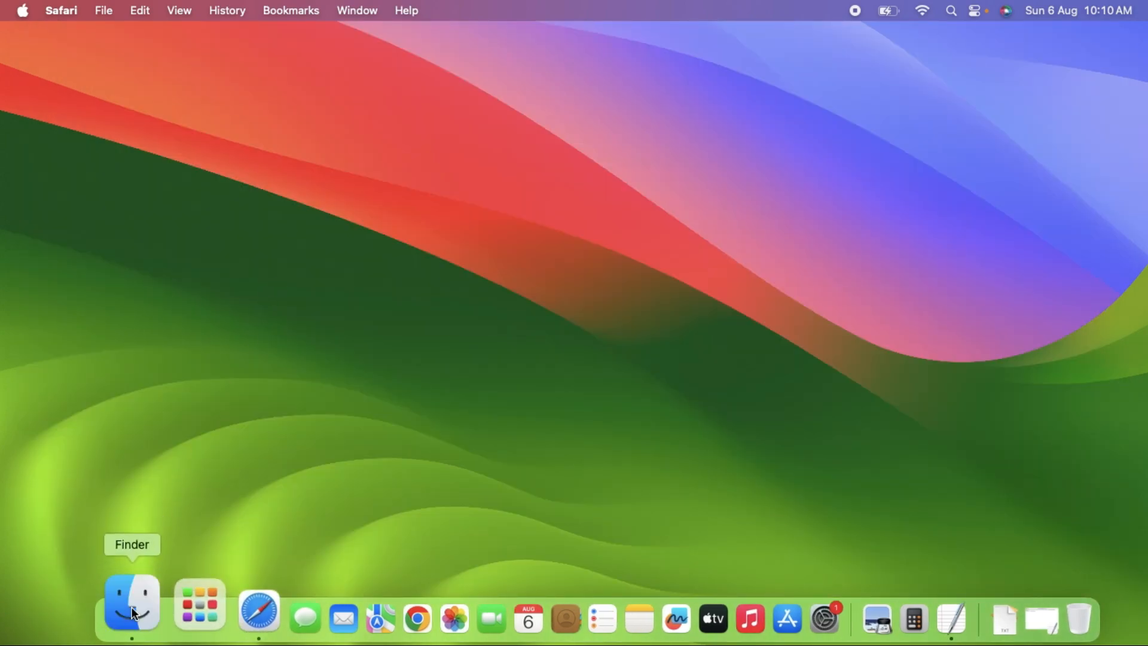
# Step: Install InstallAssistant.pkg with the admin password so Install macOS Big Sur appears in Launchpad
pyautogui.click(131, 603)
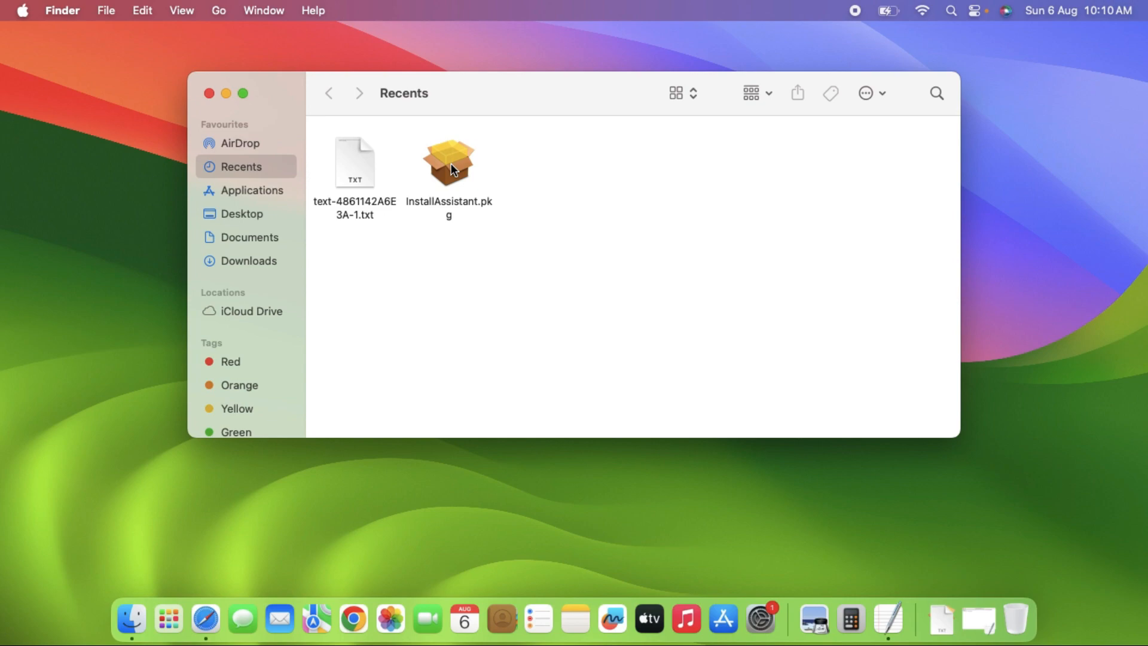
pyautogui.doubleClick(448, 159)
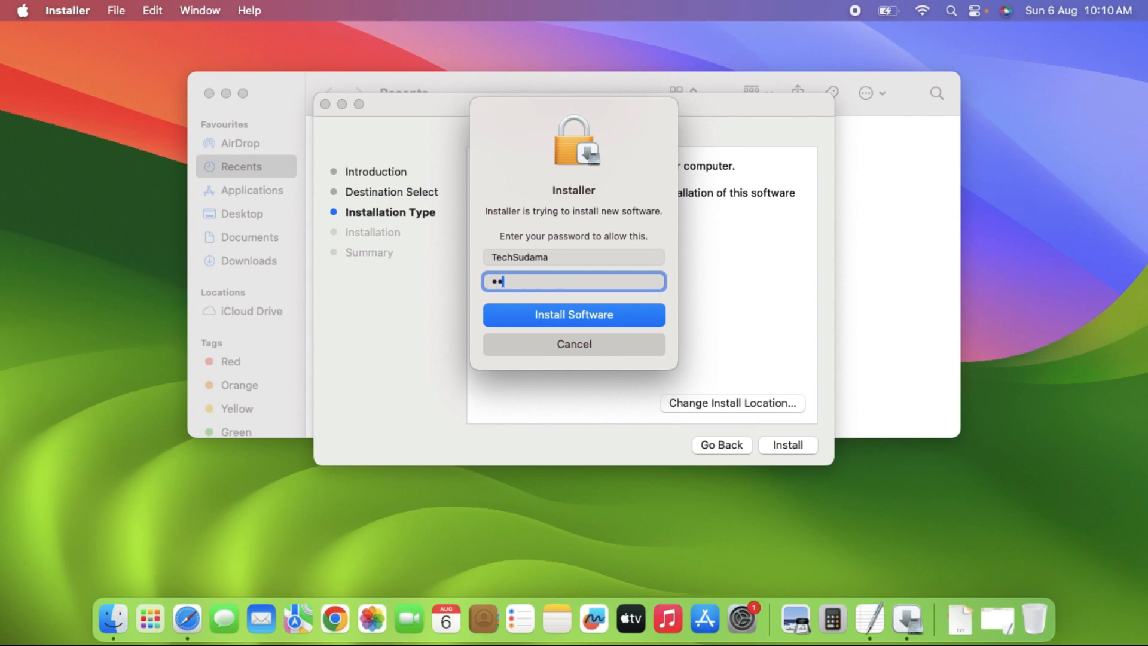
pyautogui.click(573, 315)
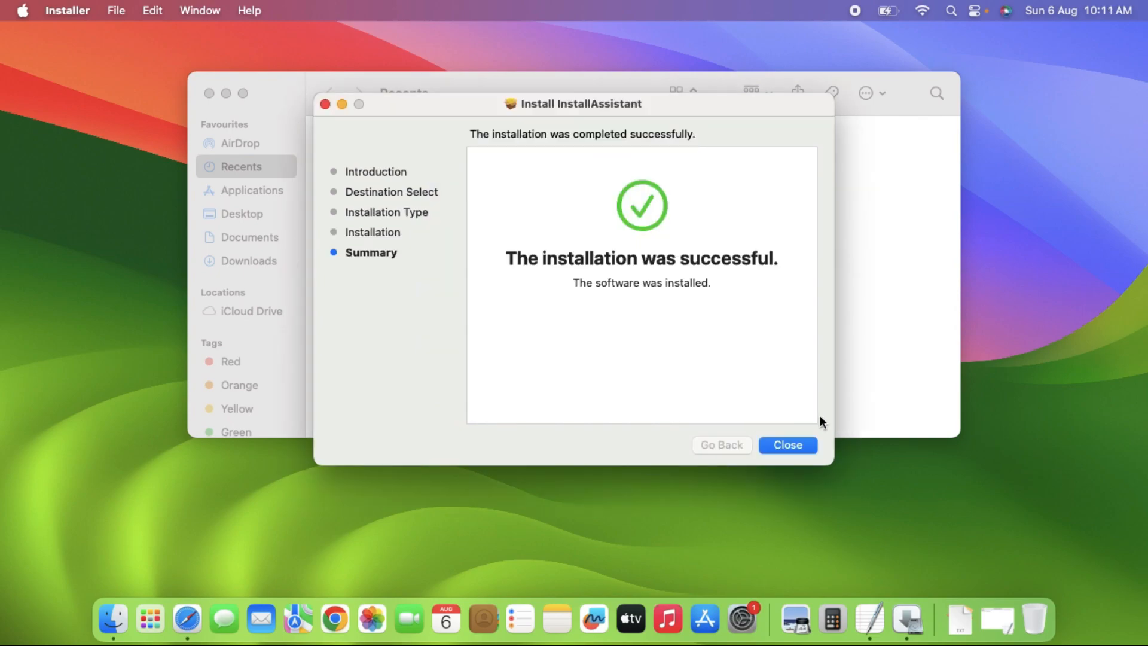
pyautogui.click(787, 445)
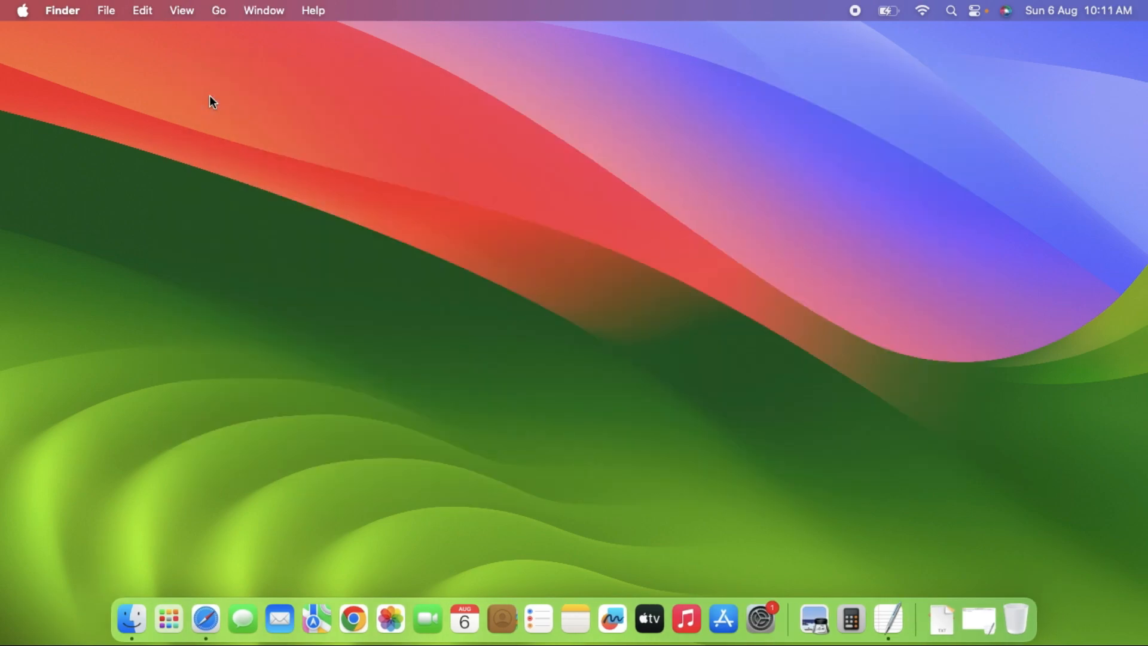
pyautogui.click(168, 618)
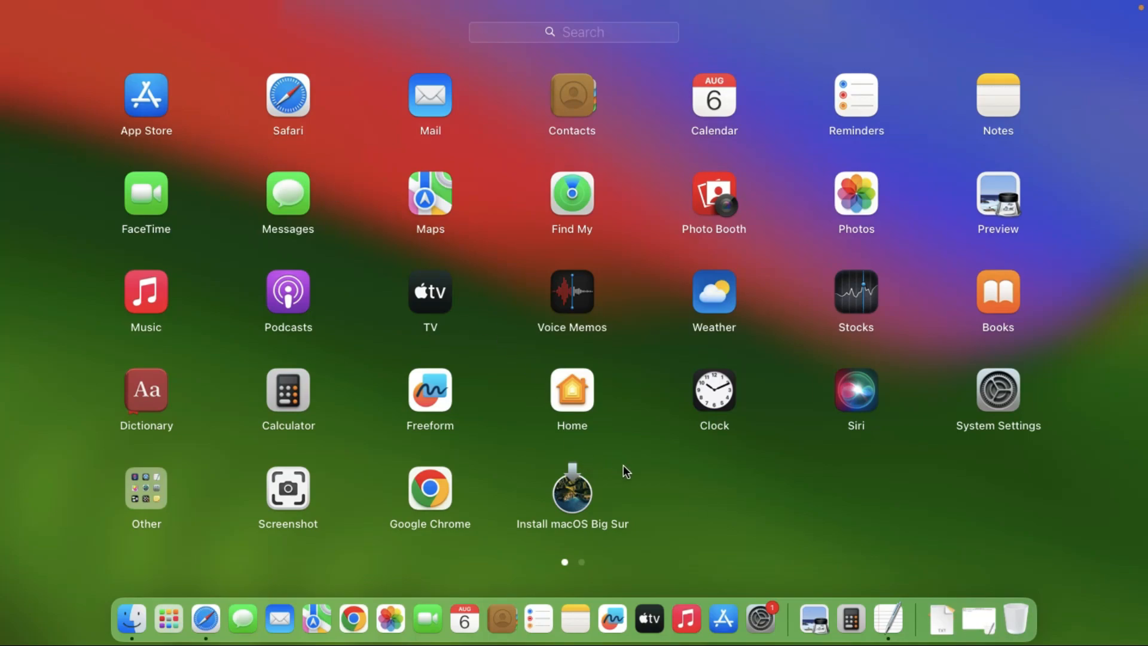
pyautogui.moveTo(598, 495)
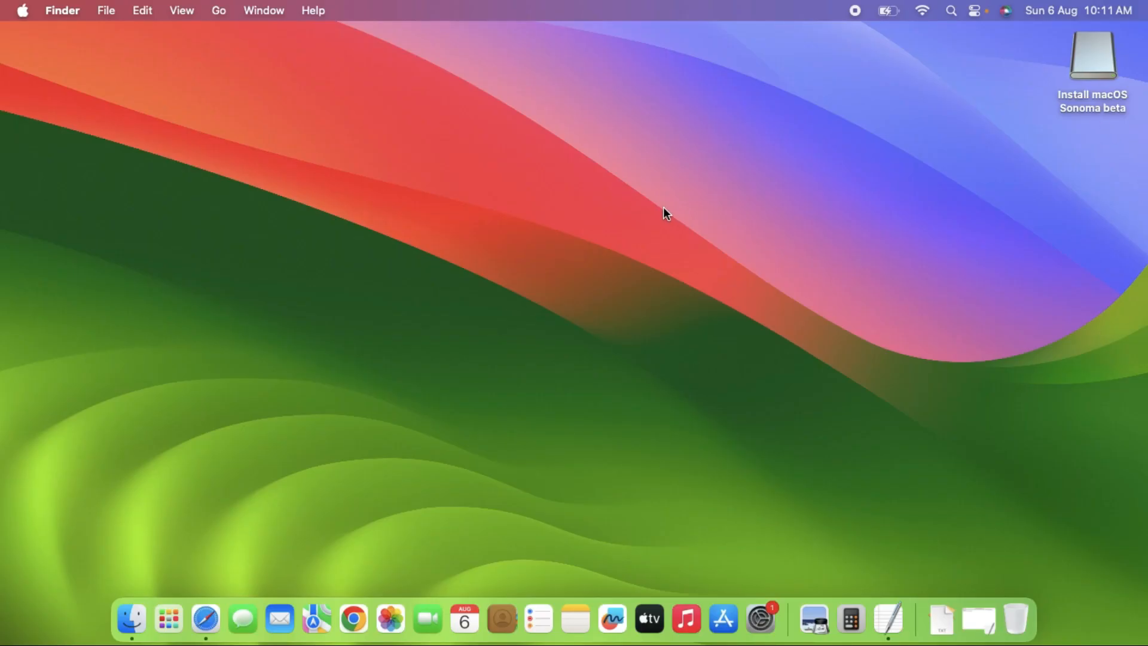
# Step: Erase the external Sonoma beta drive as Mac OS Extended (Journaled) named USB, then close Disk Utility
pyautogui.write('disk')
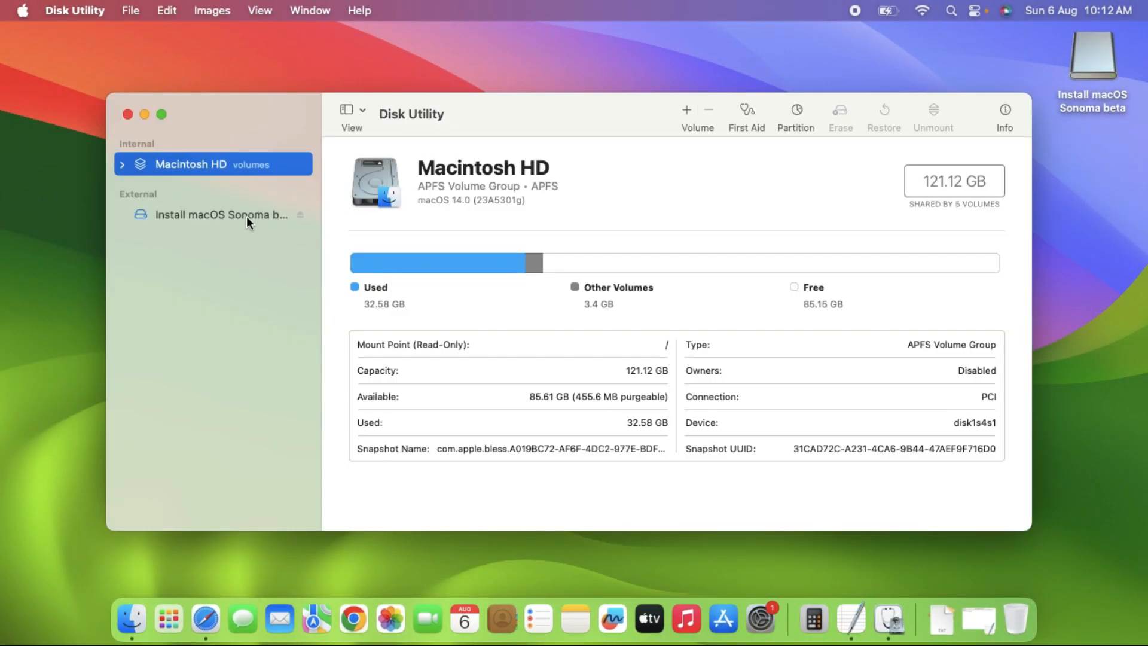
pyautogui.click(220, 214)
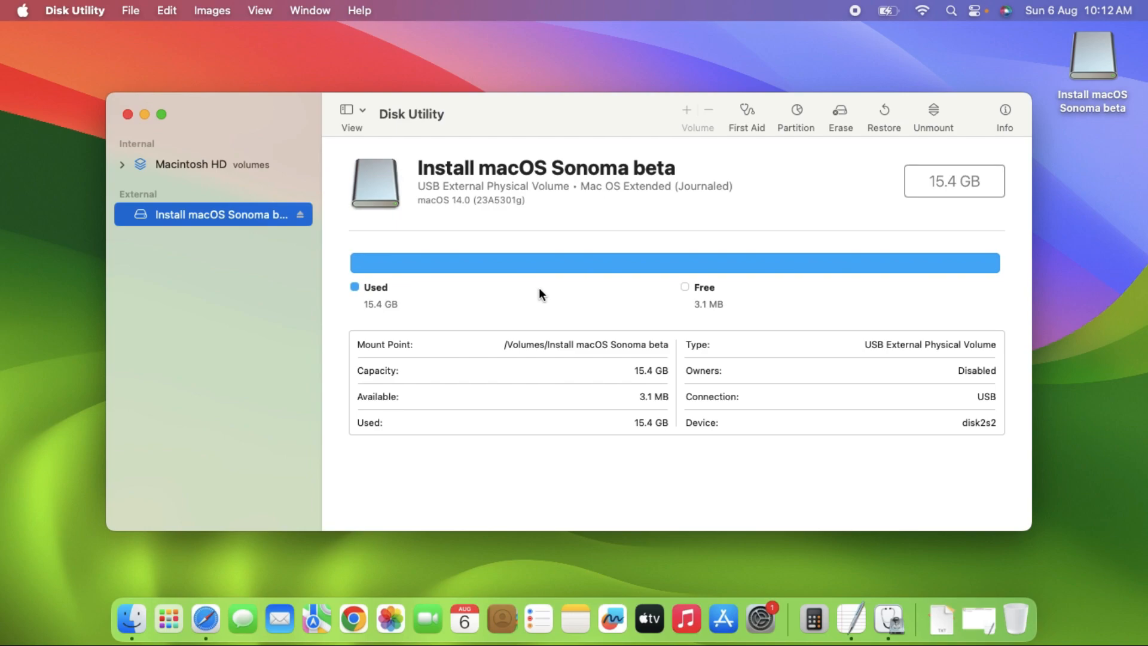
pyautogui.click(839, 111)
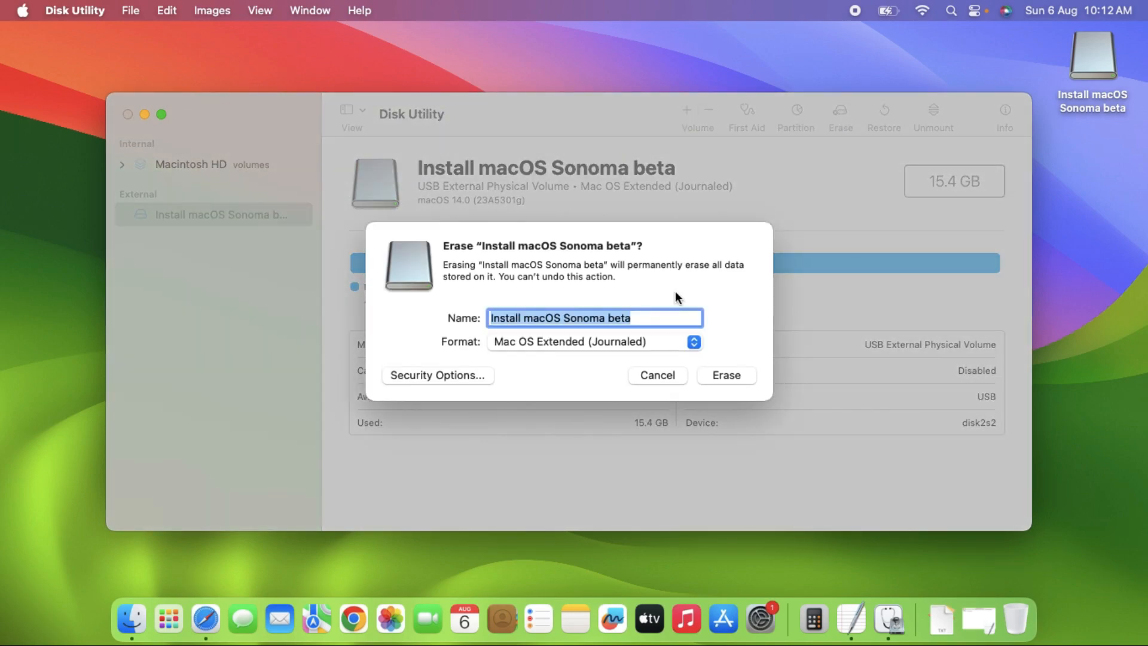
pyautogui.write('USB')
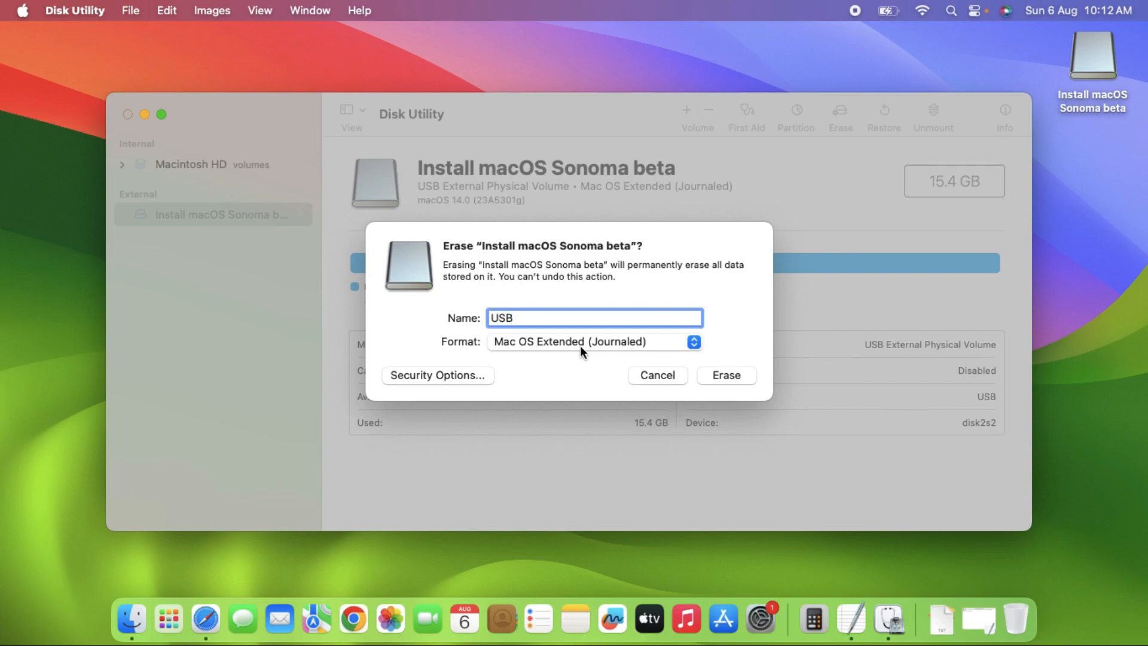
pyautogui.click(726, 374)
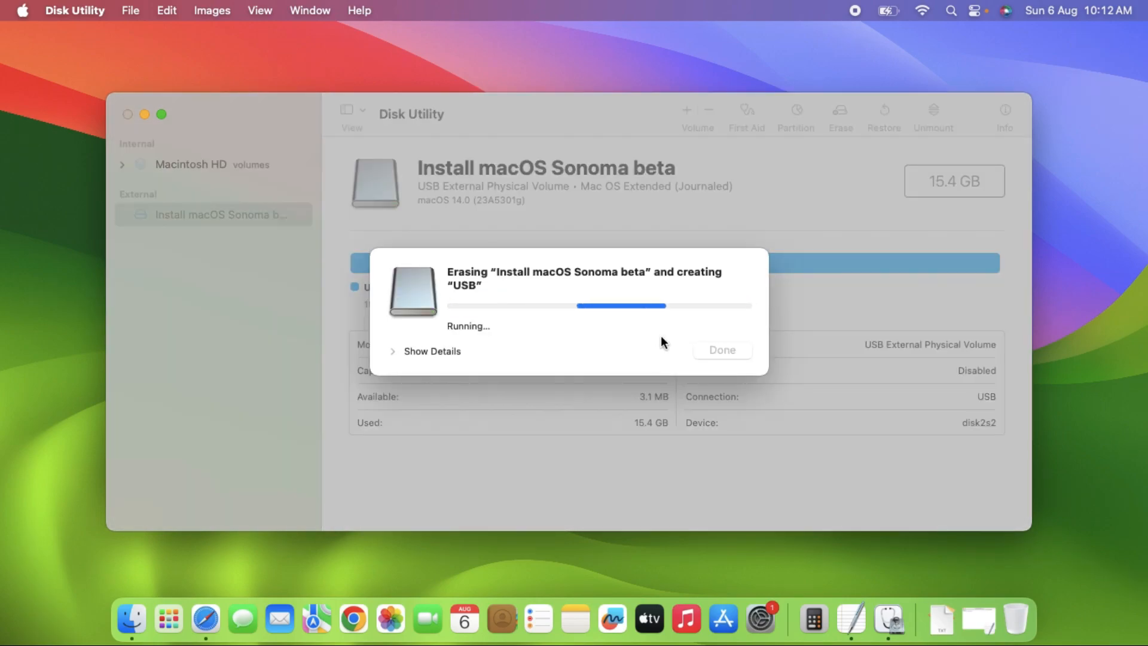
pyautogui.click(721, 350)
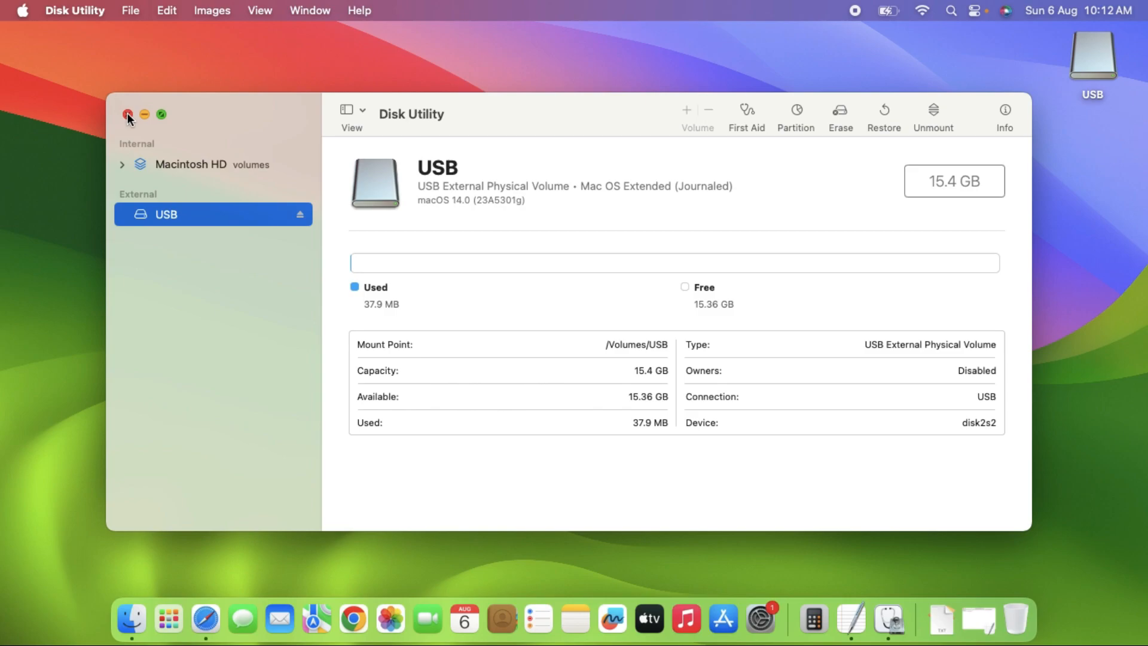
pyautogui.click(128, 117)
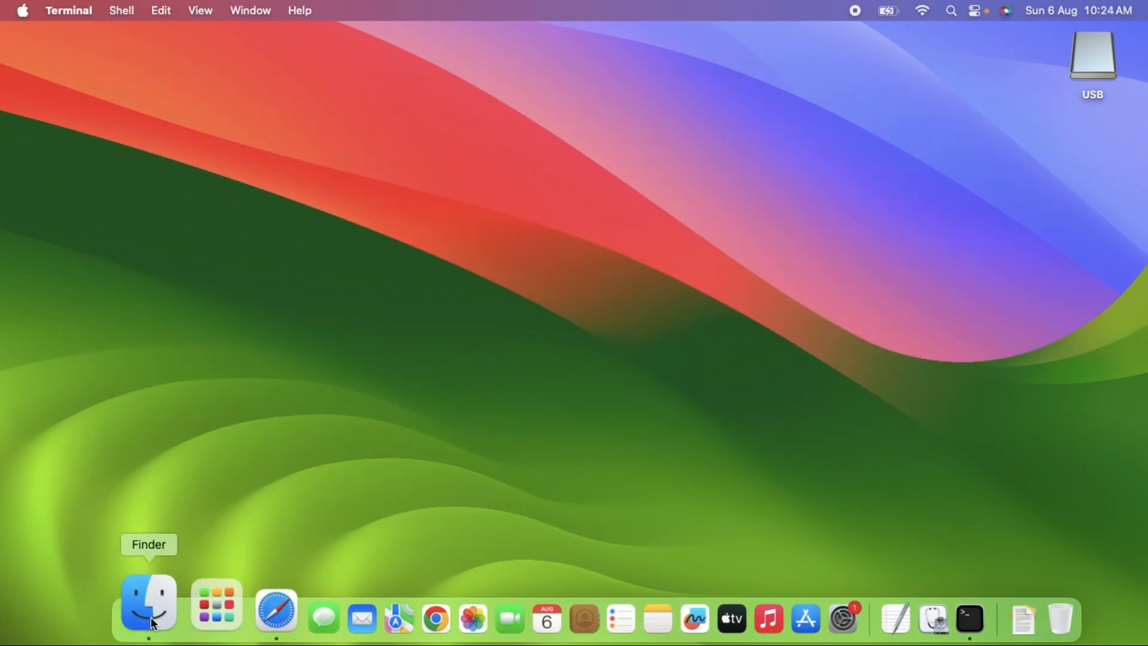
# Step: Show Install macOS Big Sur's package contents and reach createinstallmedia in Contents > Resources
pyautogui.click(149, 604)
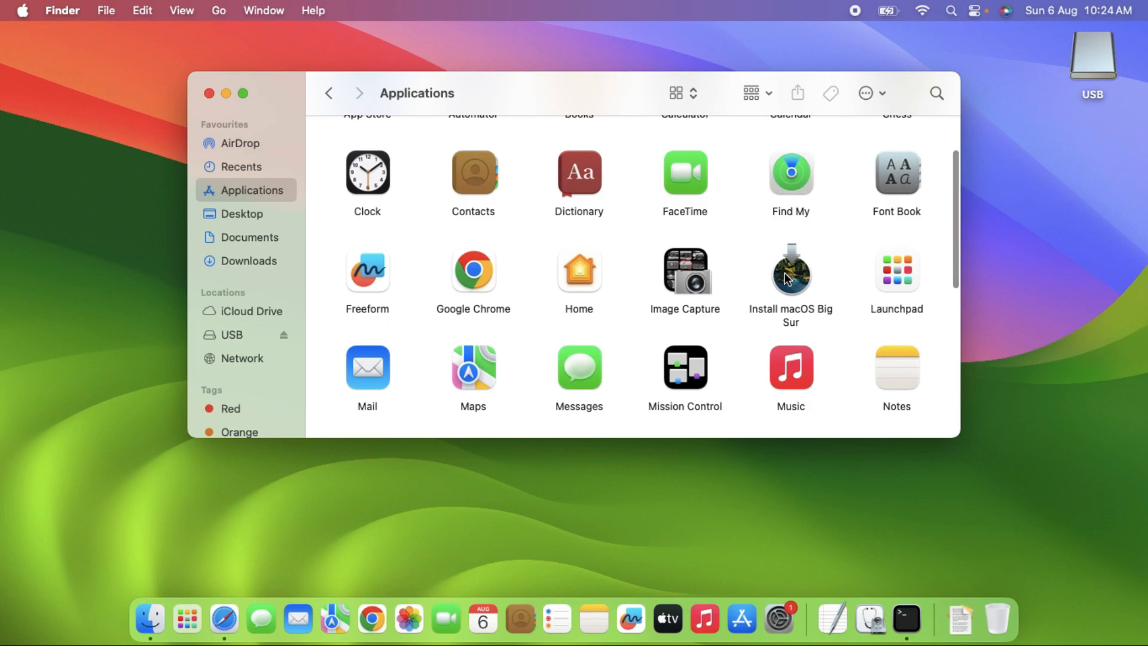
pyautogui.click(870, 93)
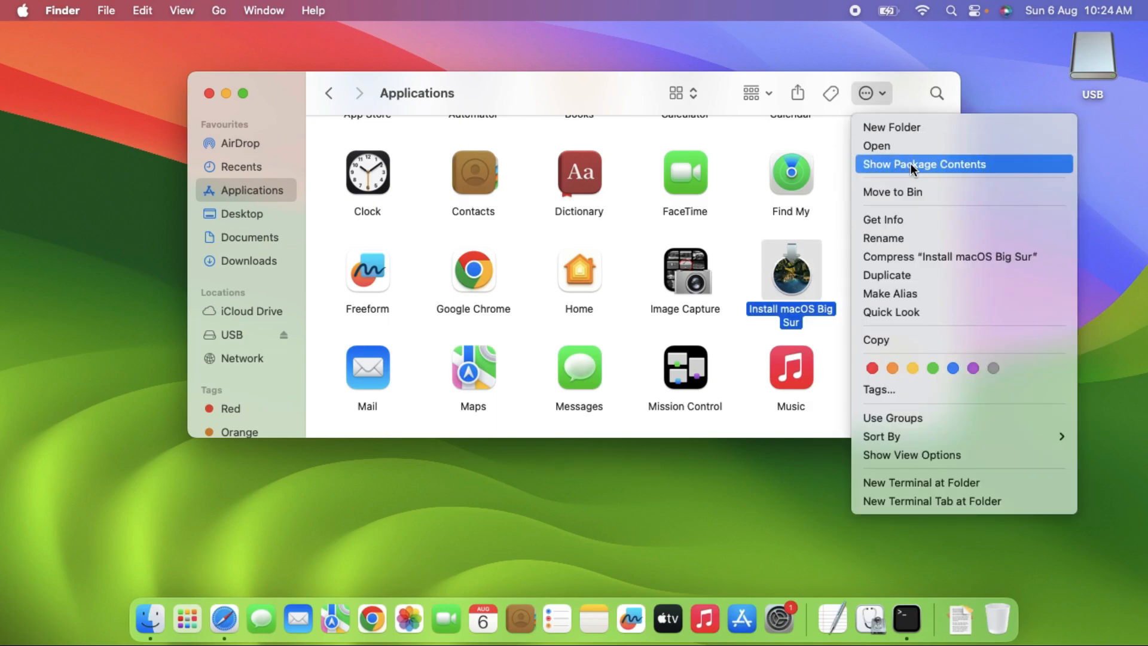
pyautogui.click(923, 164)
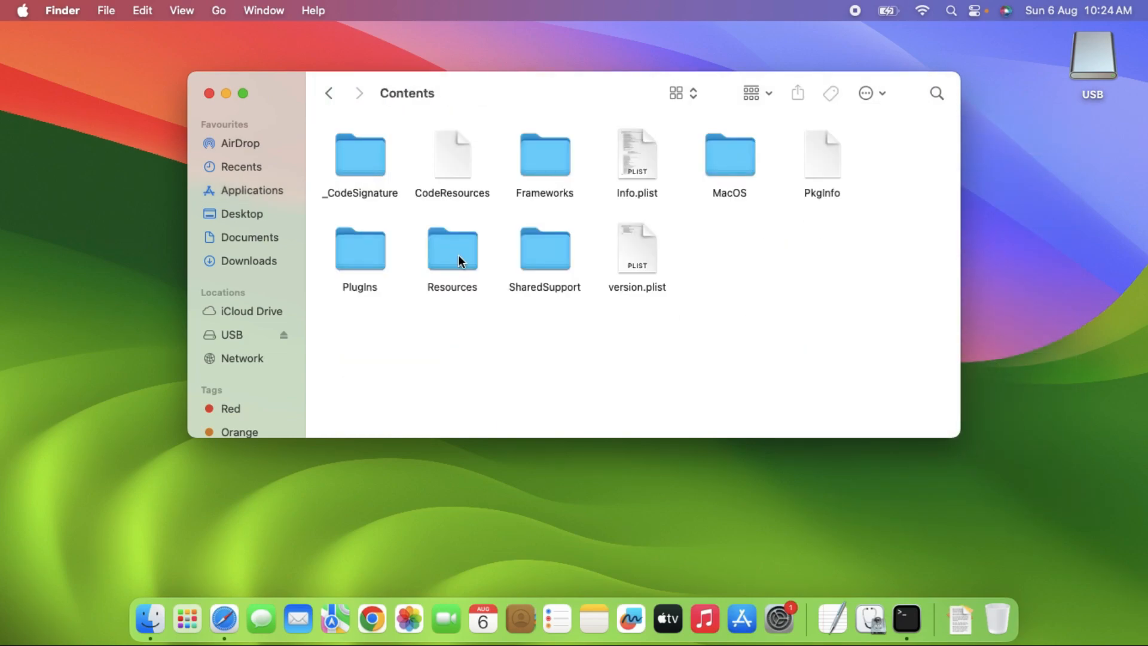
pyautogui.doubleClick(452, 248)
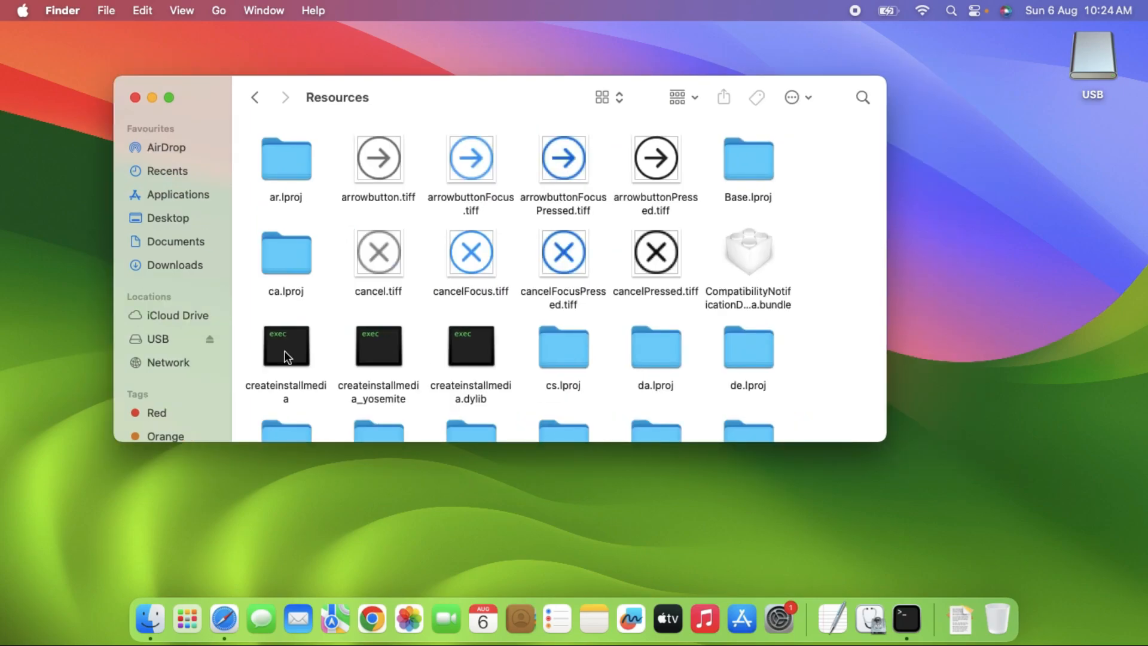
pyautogui.moveTo(288, 347)
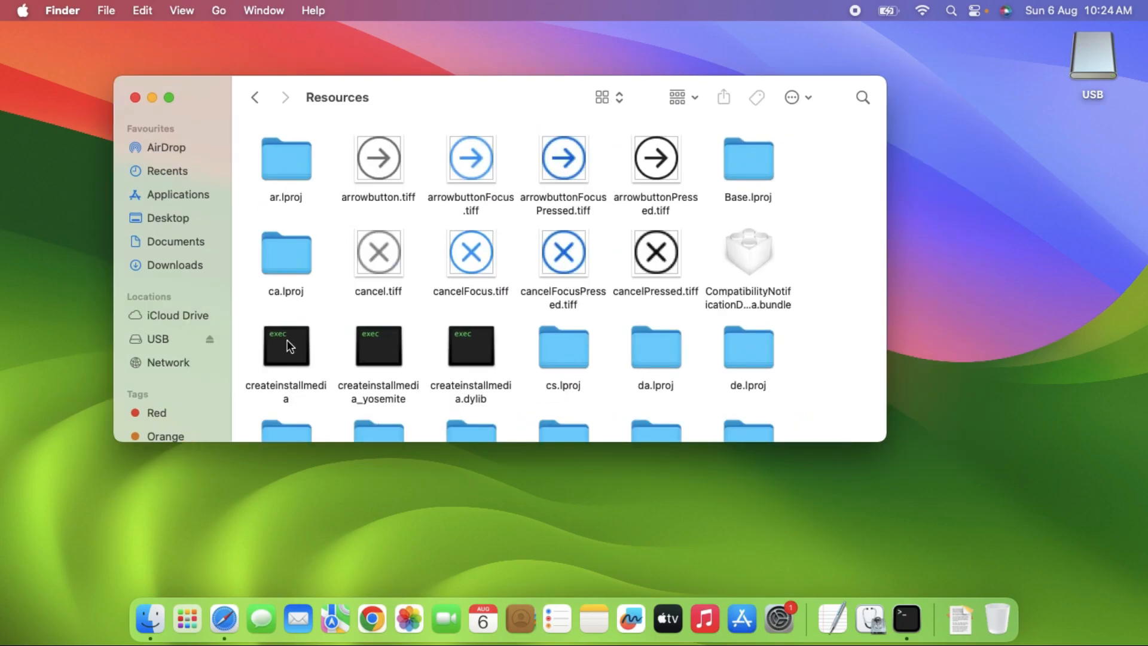
pyautogui.click(905, 617)
pyautogui.write('s')
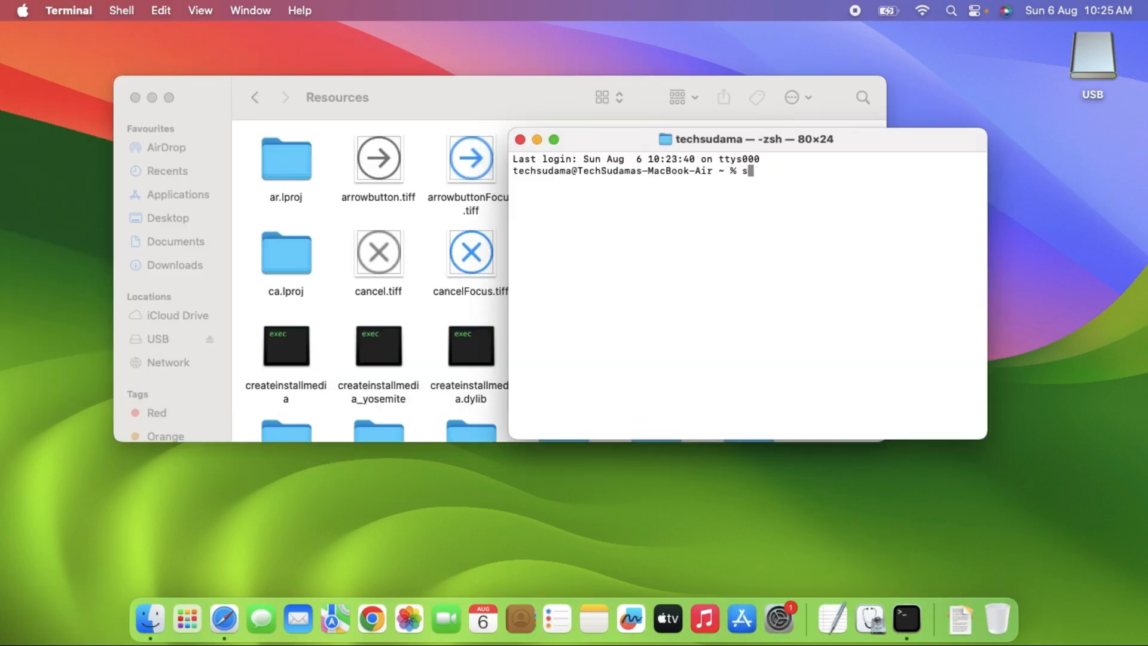
# Step: Run sudo createinstallmedia --volume /Volumes/USB and confirm erasing to make the USB bootable
pyautogui.write('udo')
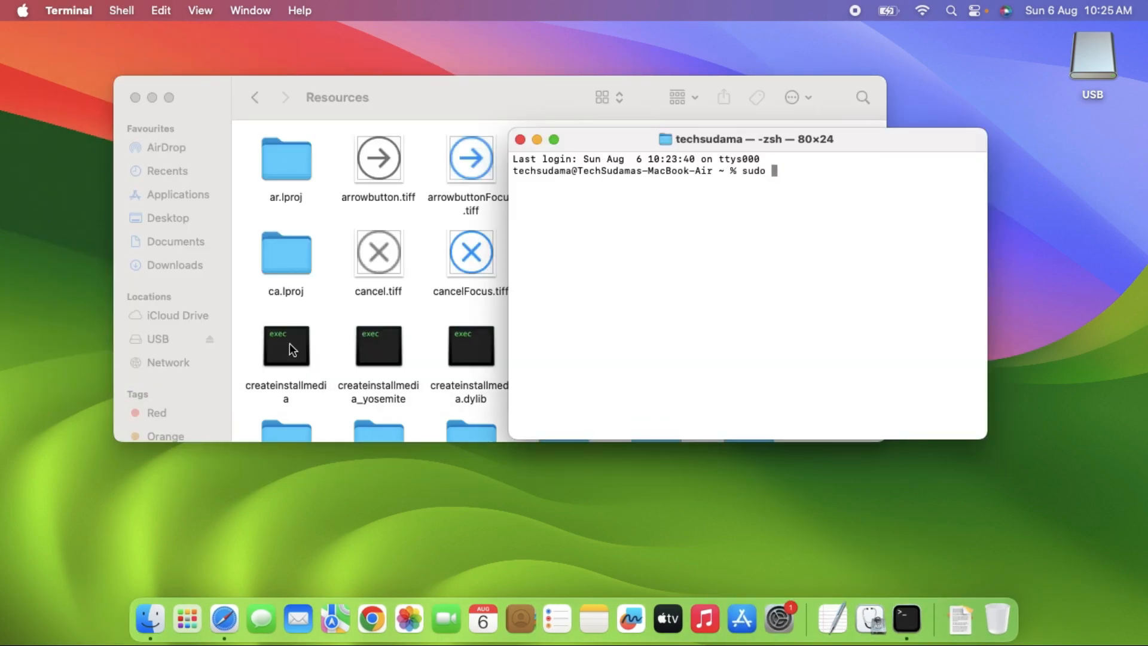
pyautogui.moveTo(285, 344); pyautogui.dragTo(645, 324)
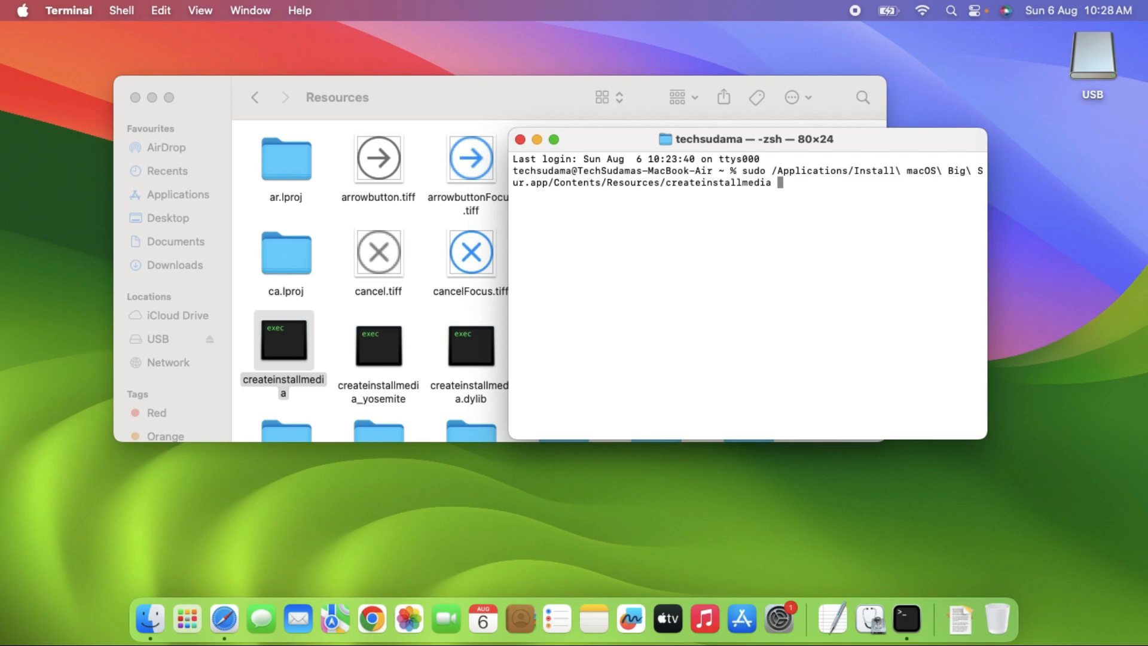
pyautogui.write('--volume')
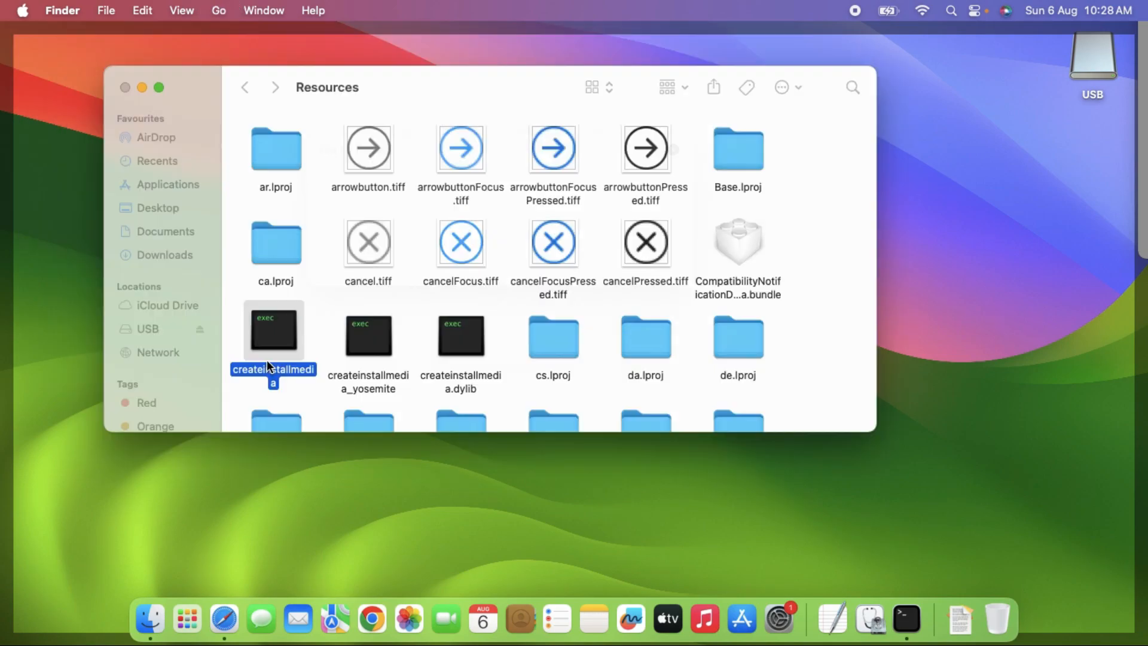
pyautogui.write('/volumes')
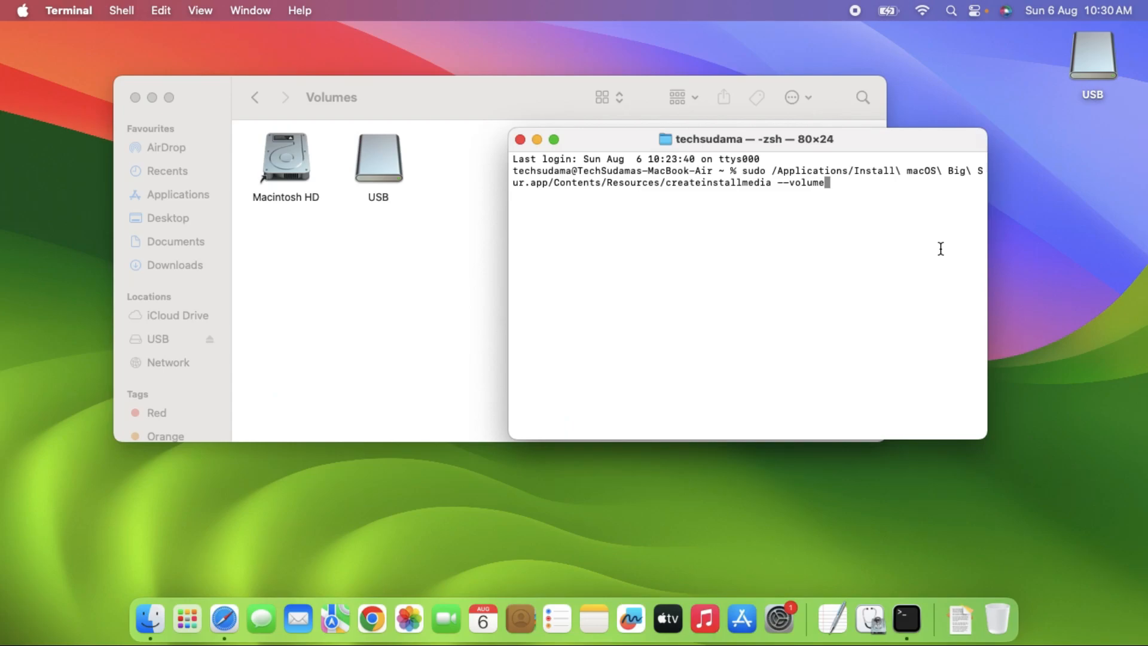
pyautogui.click(378, 158)
pyautogui.write('y')
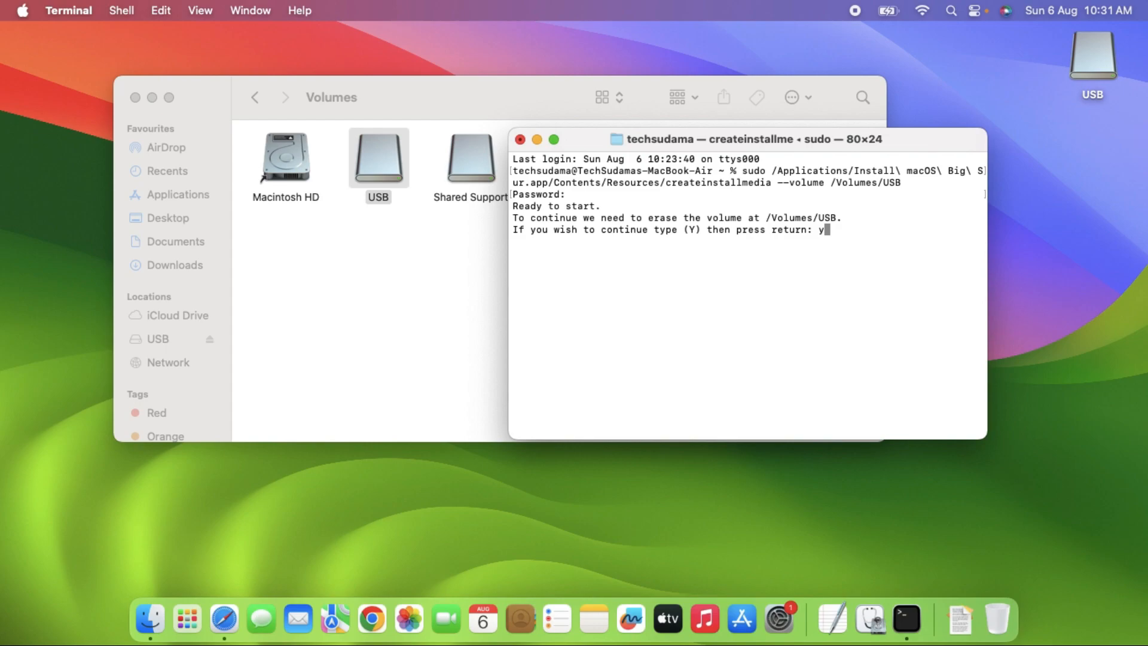
pyautogui.press('return')
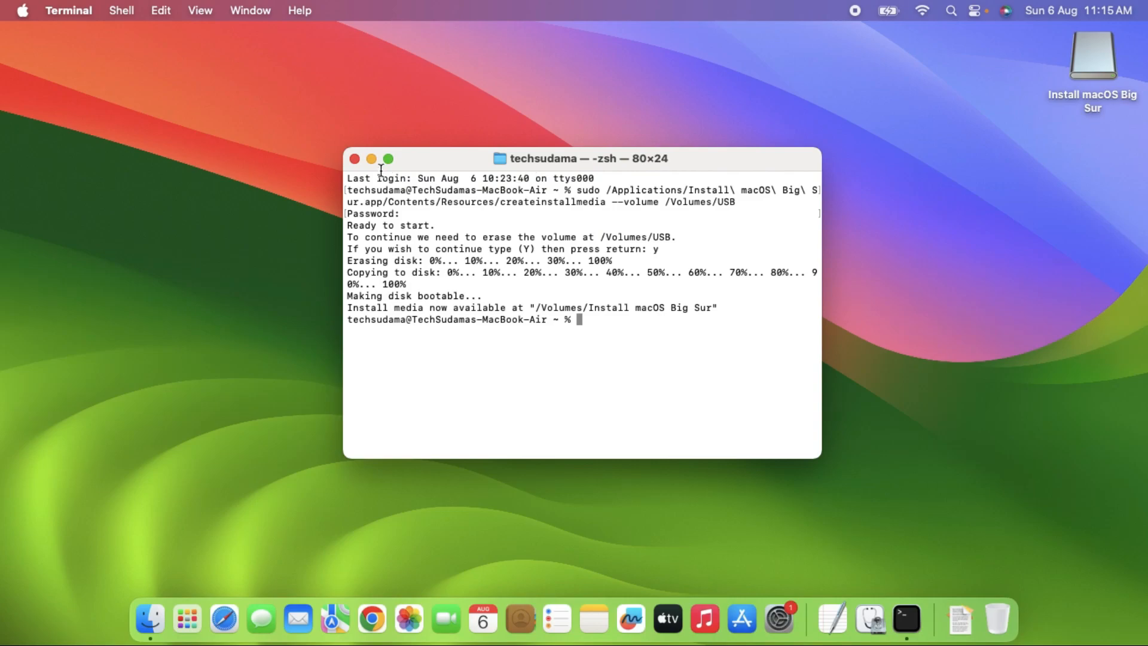
pyautogui.click(354, 159)
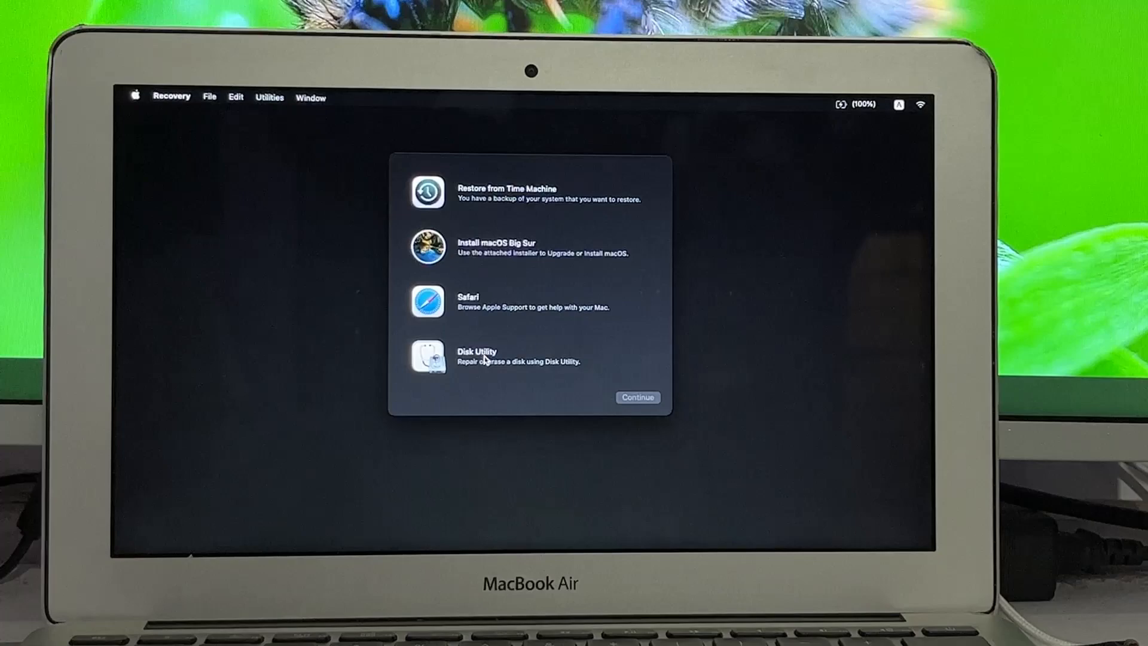
# Step: Show all devices and erase the internal APPLE SSD as APFS/GUID named Macintosh HD
pyautogui.click(477, 356)
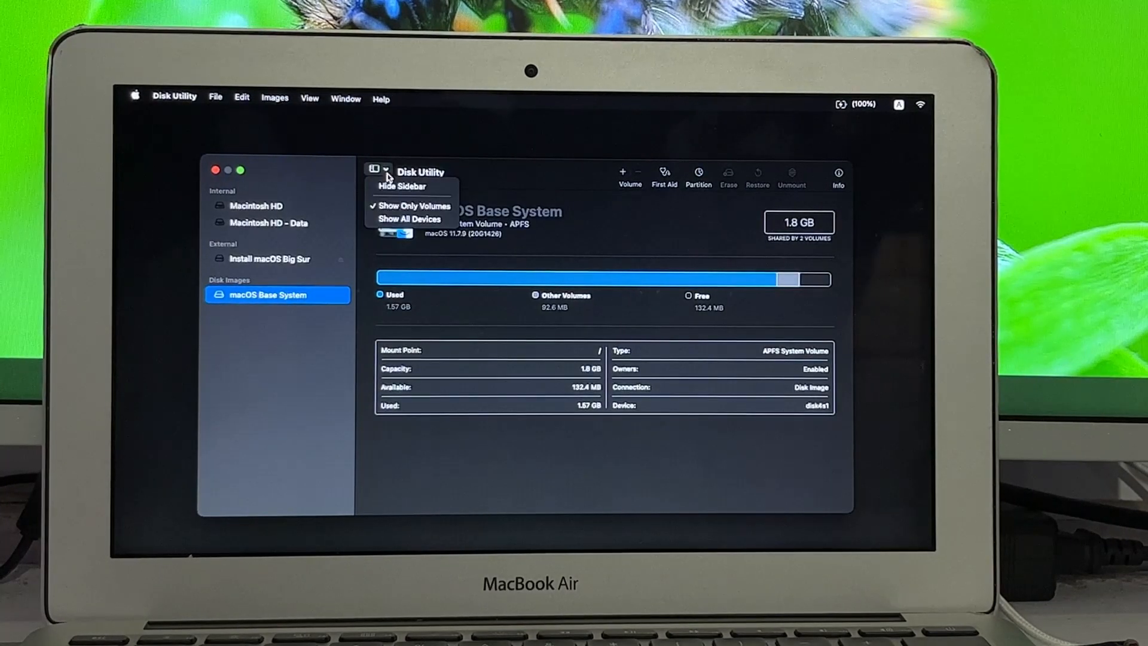
pyautogui.click(409, 218)
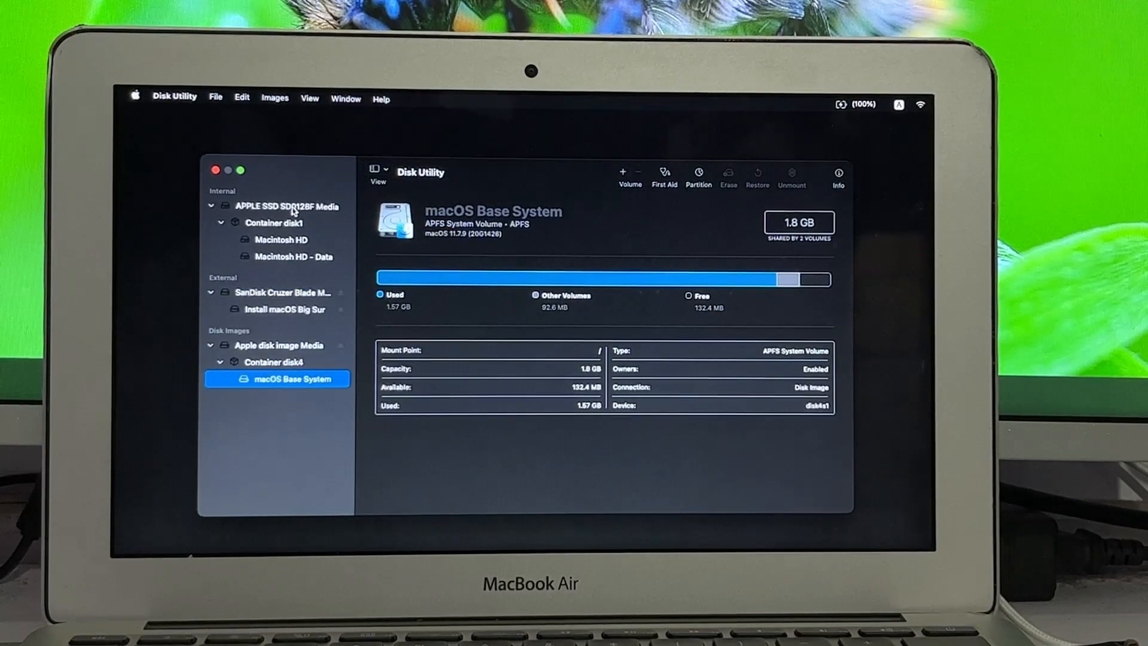
pyautogui.click(290, 206)
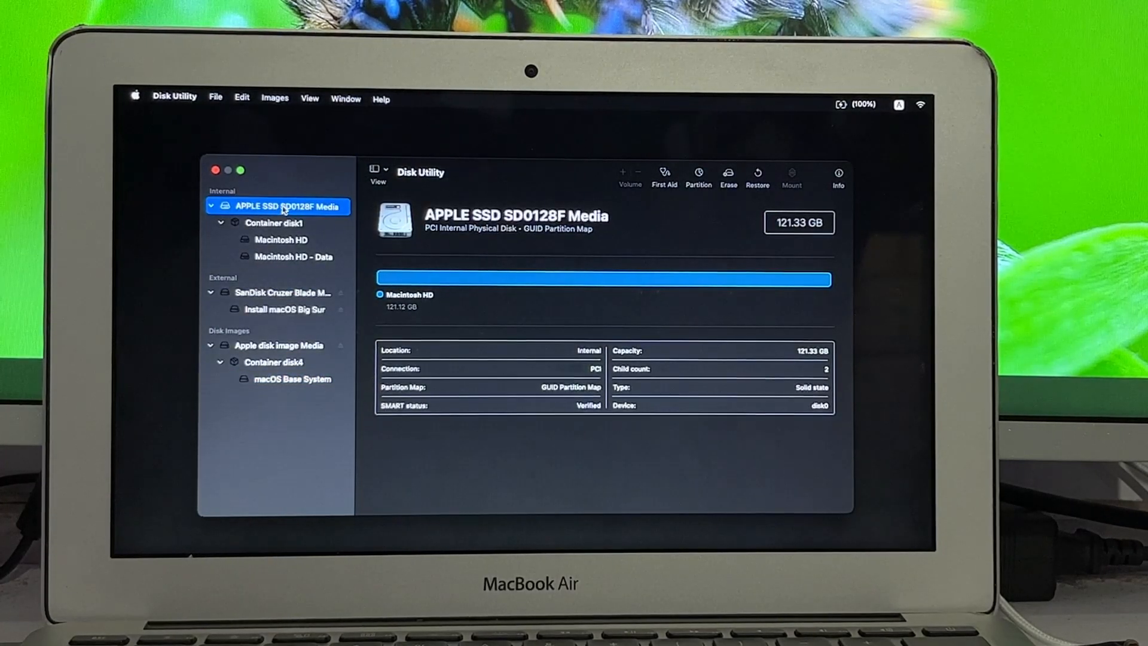
pyautogui.moveTo(724, 204)
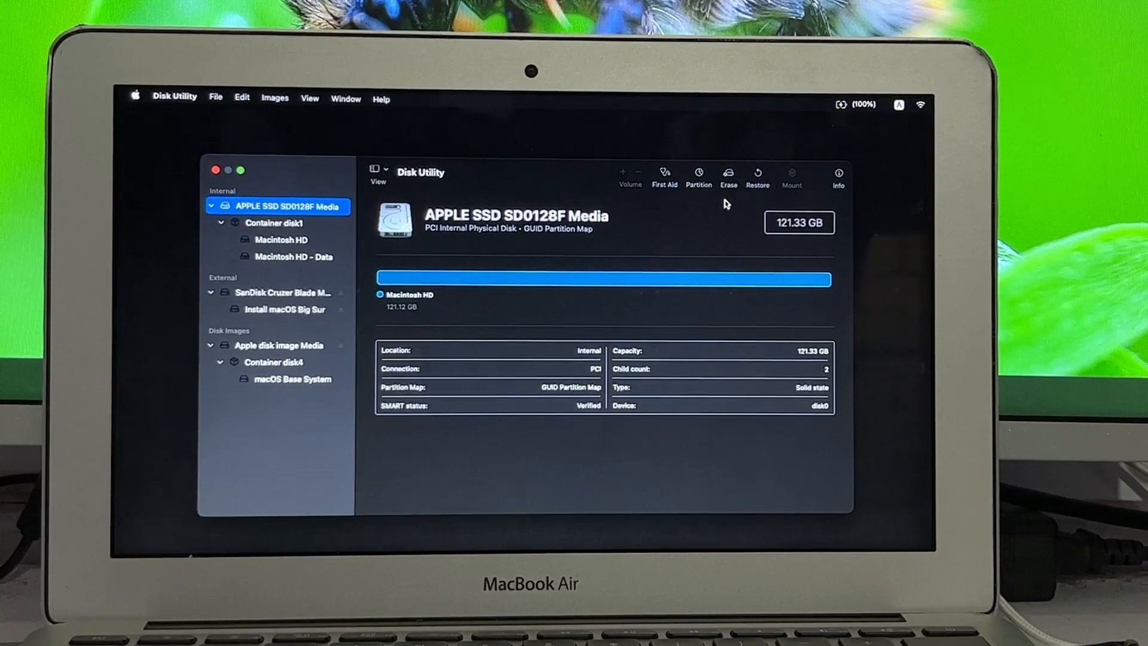
pyautogui.click(727, 176)
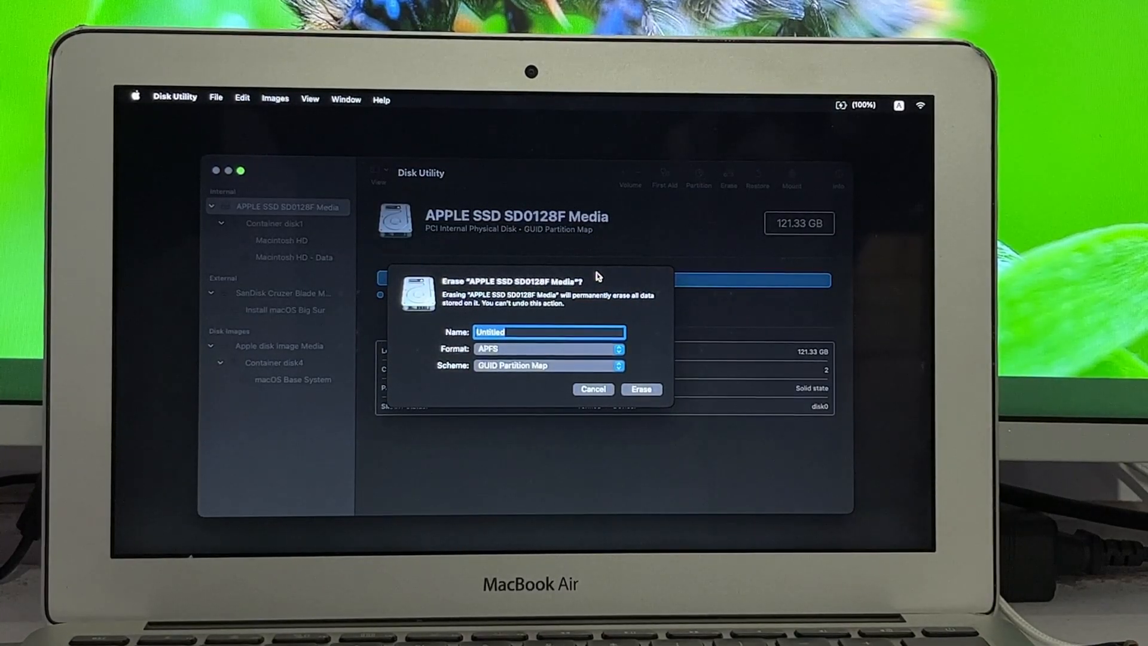
pyautogui.write('Macintosh HD')
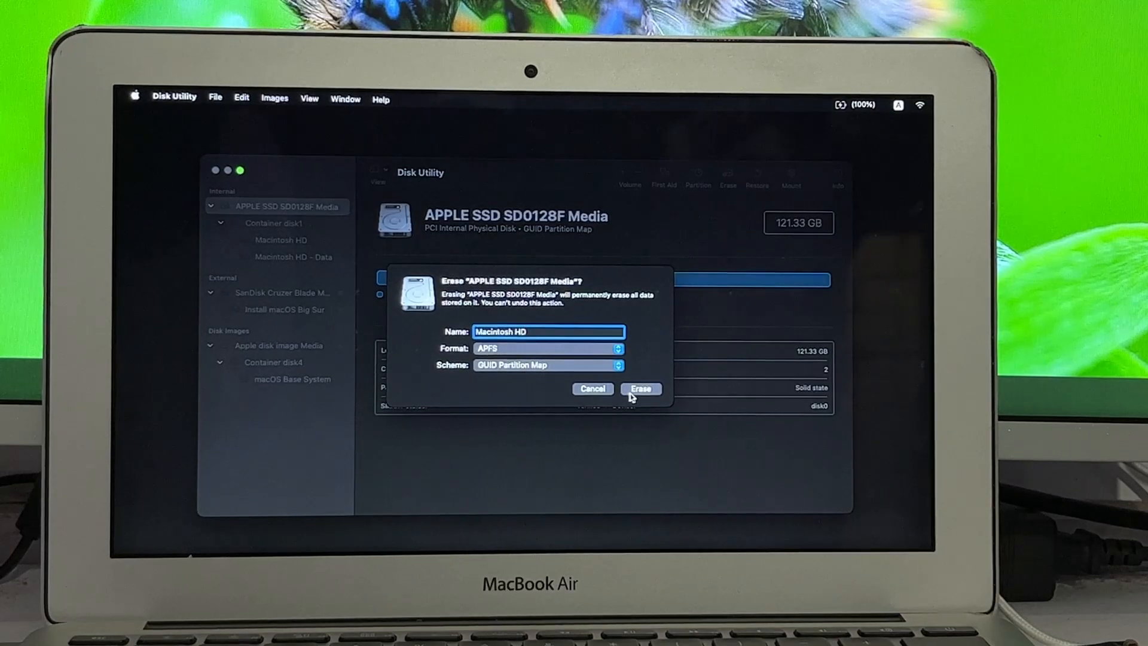
pyautogui.click(639, 388)
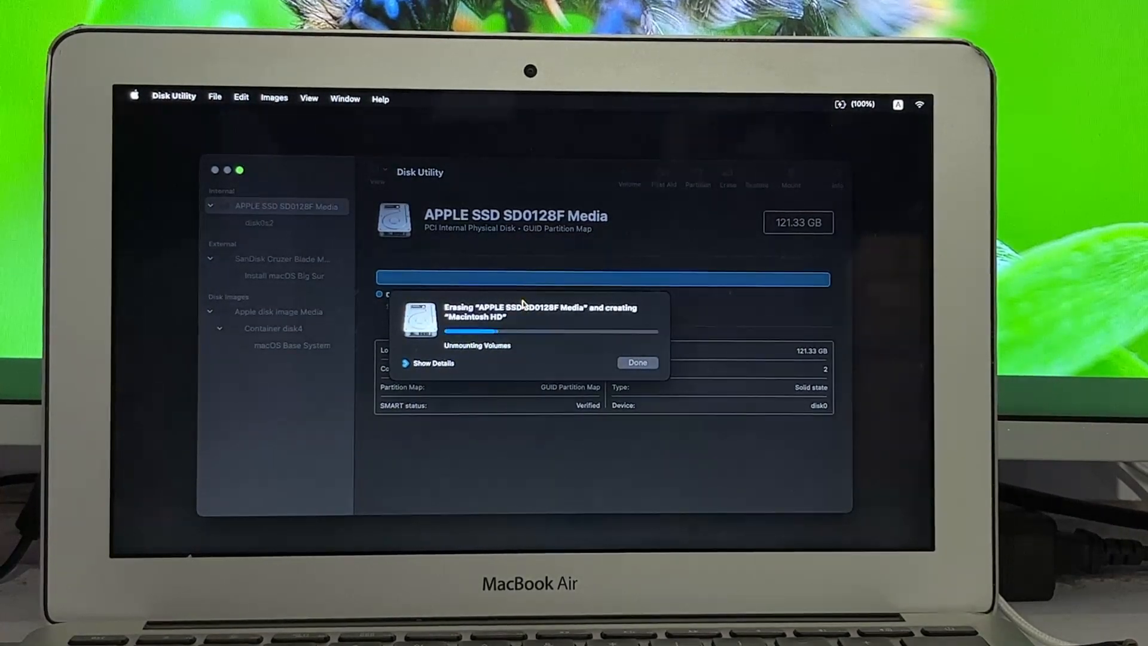
pyautogui.click(636, 363)
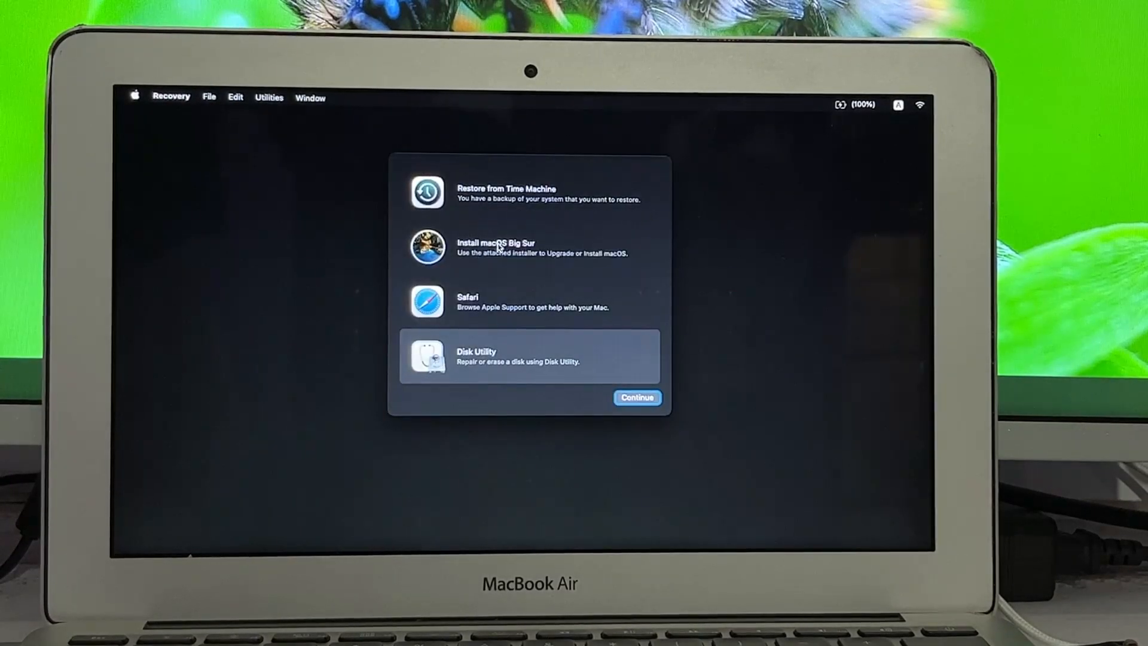
# Step: Start Install macOS Big Sur, agree to the licence and target Macintosh HD for the install
pyautogui.click(530, 247)
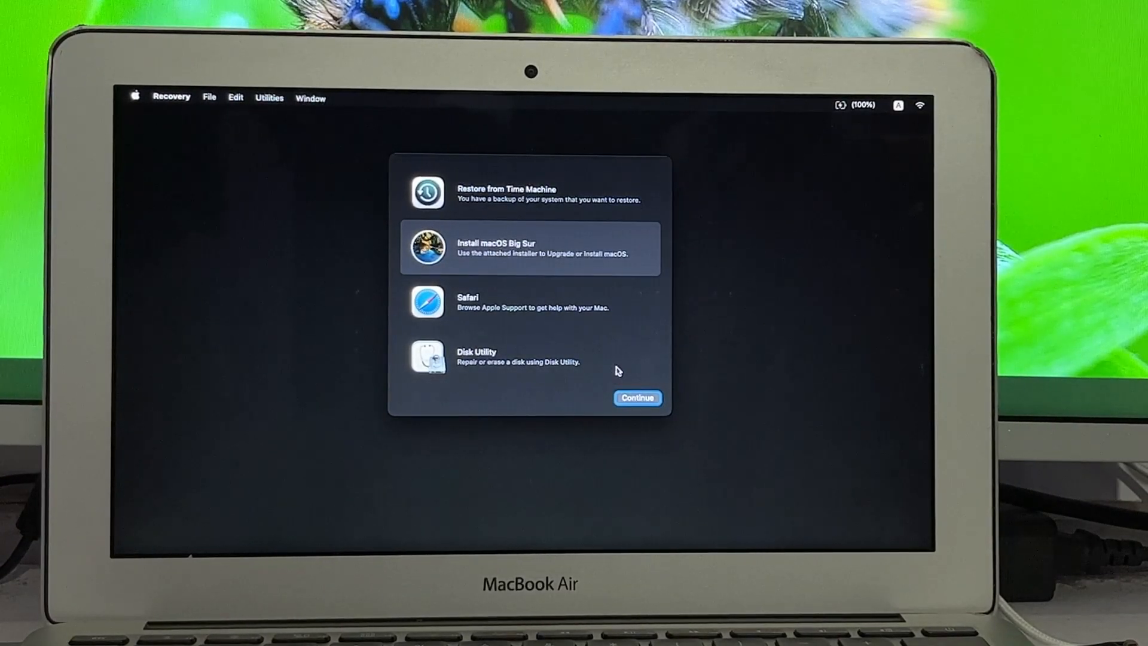
pyautogui.click(636, 397)
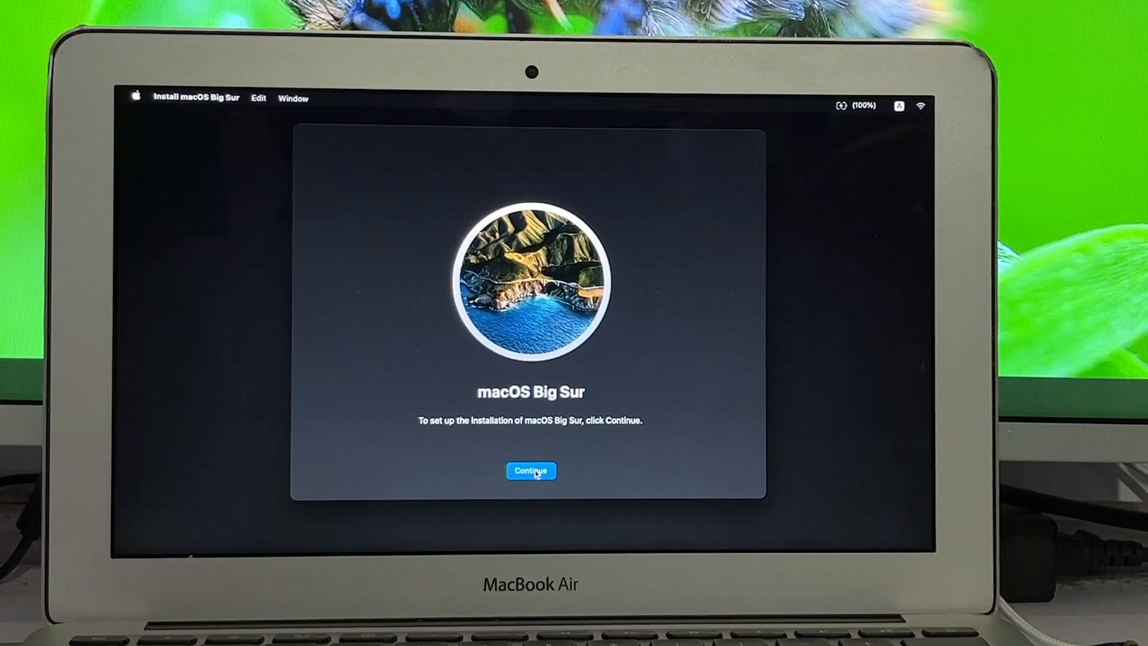
pyautogui.click(531, 470)
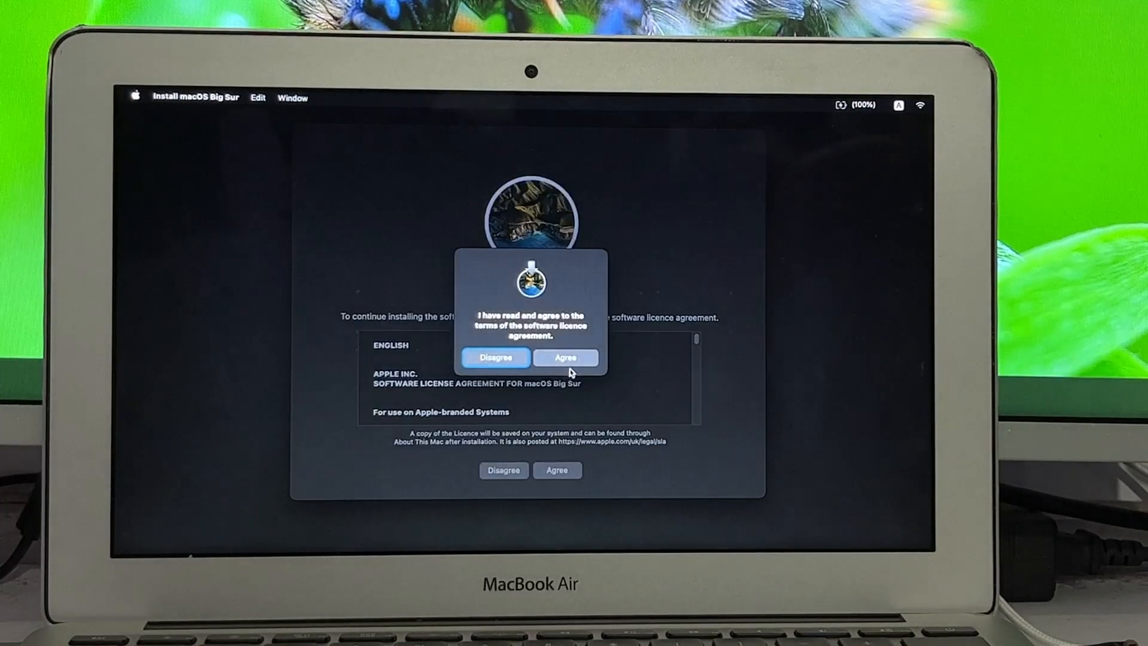
pyautogui.click(565, 357)
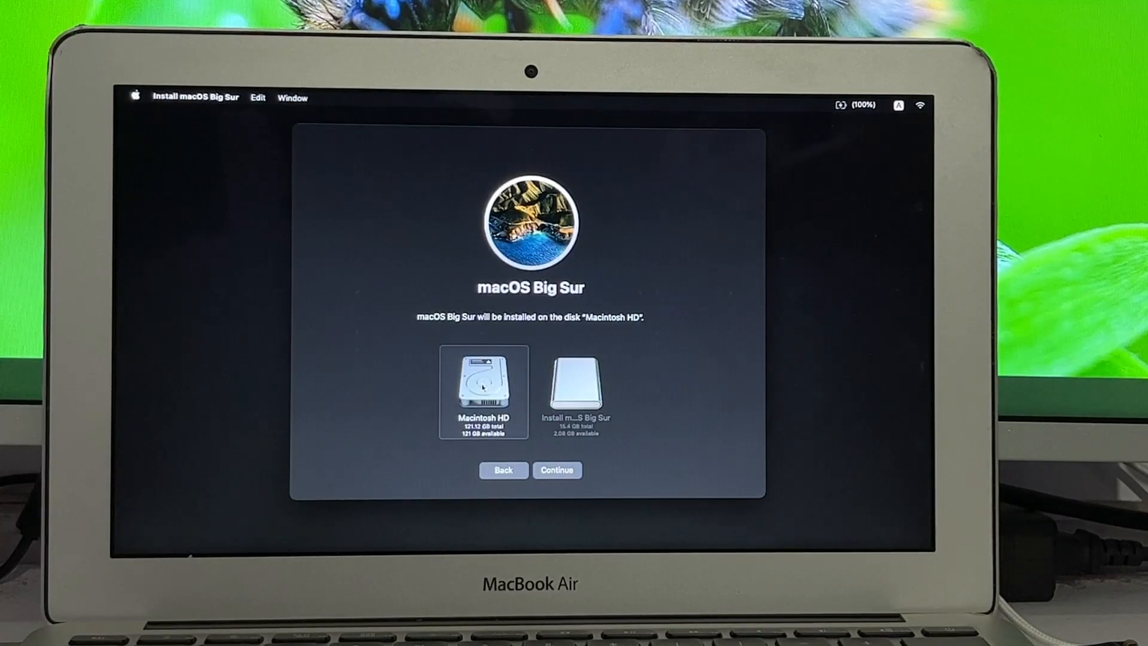
pyautogui.click(556, 470)
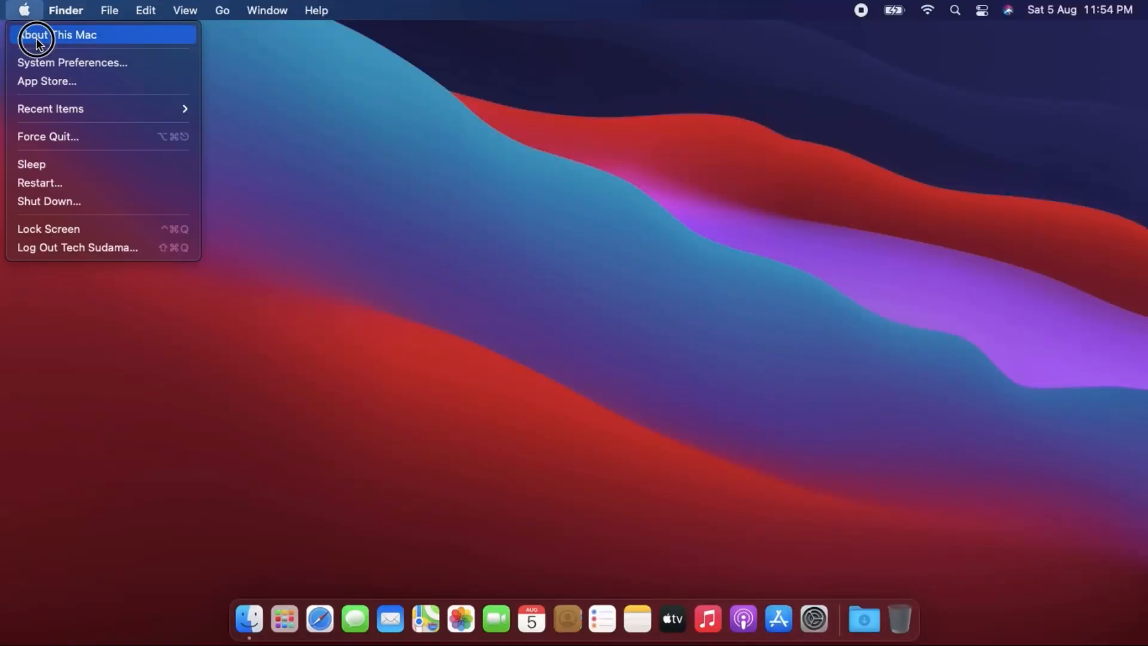
# Step: Check About This Mac shows macOS Big Sur version 11.7.9, then close it
pyautogui.click(33, 35)
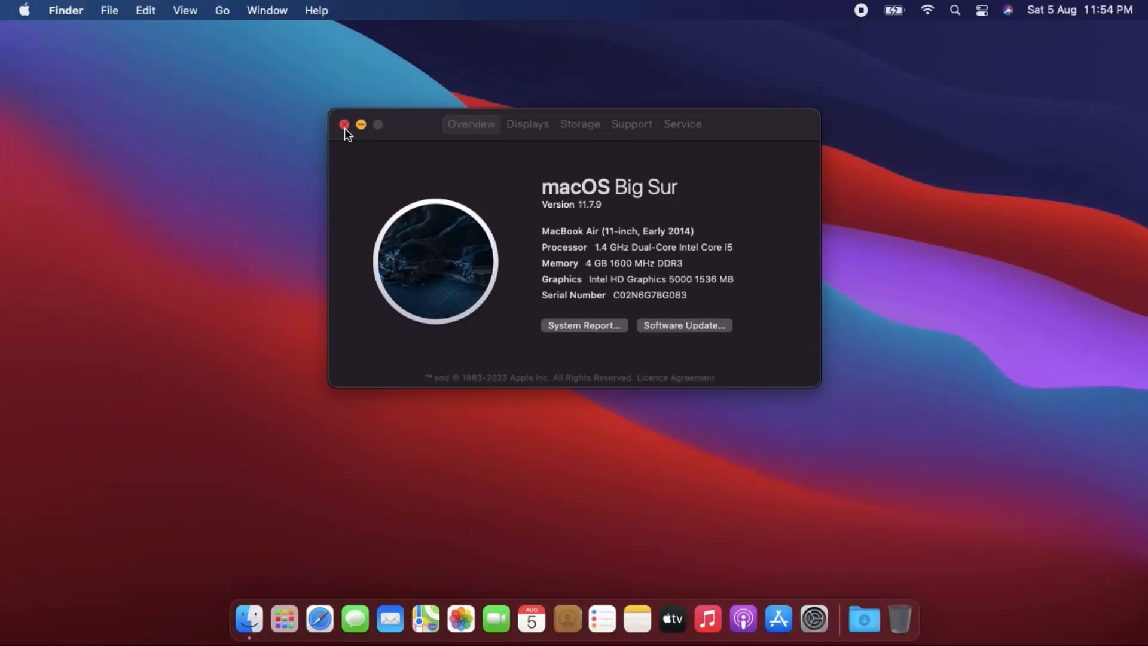
pyautogui.click(981, 10)
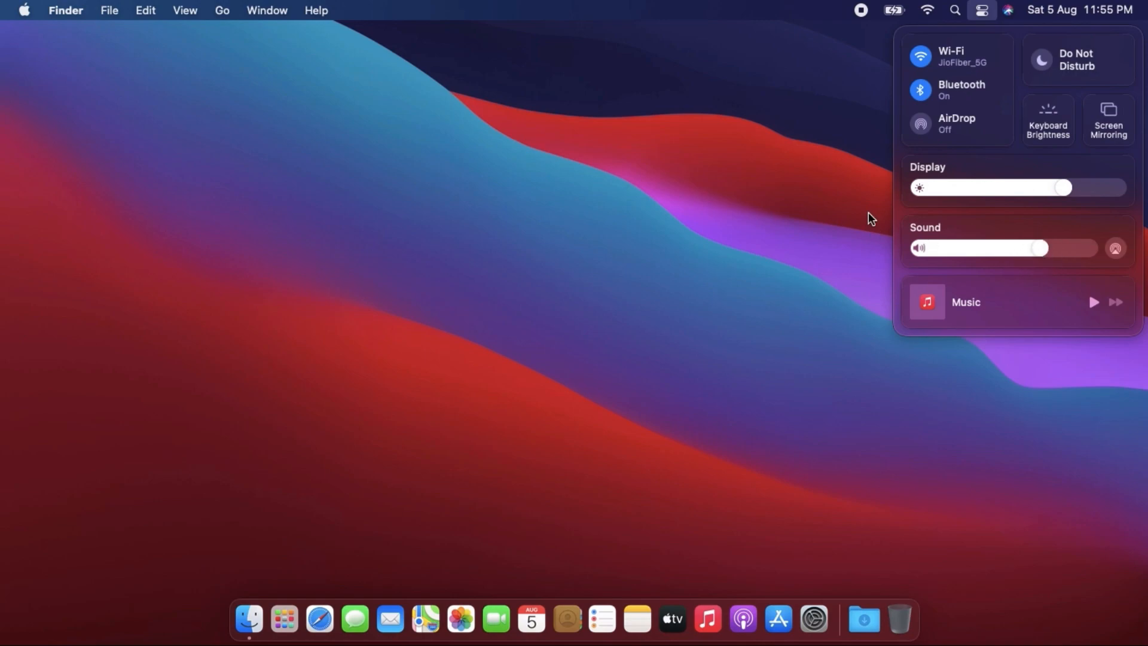